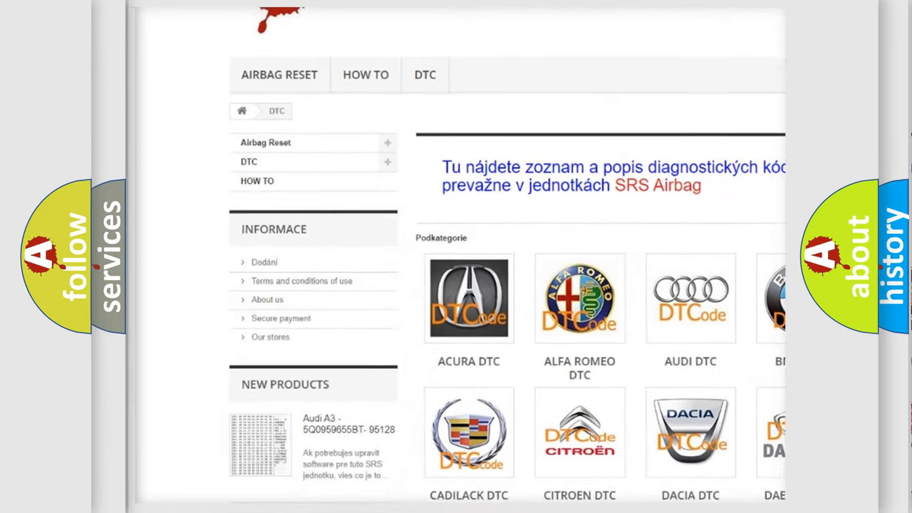
{"action": "scroll", "scroll_direction": "down", "scroll_amount": 3}
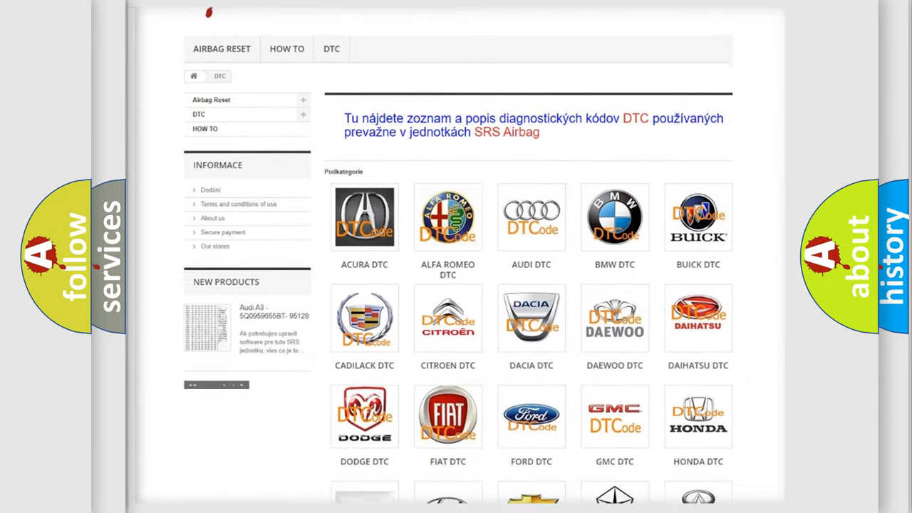
{"action": "scroll", "scroll_direction": "down", "scroll_amount": 3}
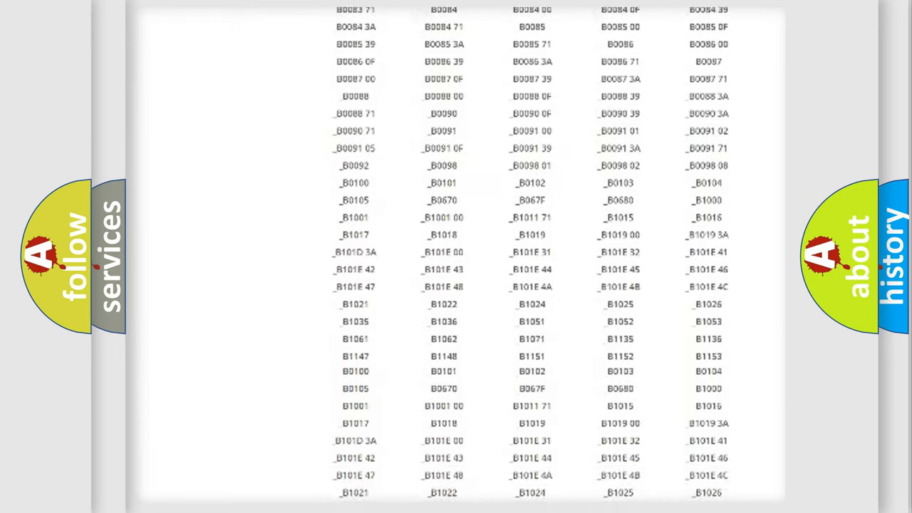
{"action": "scroll", "scroll_direction": "down", "scroll_amount": 3}
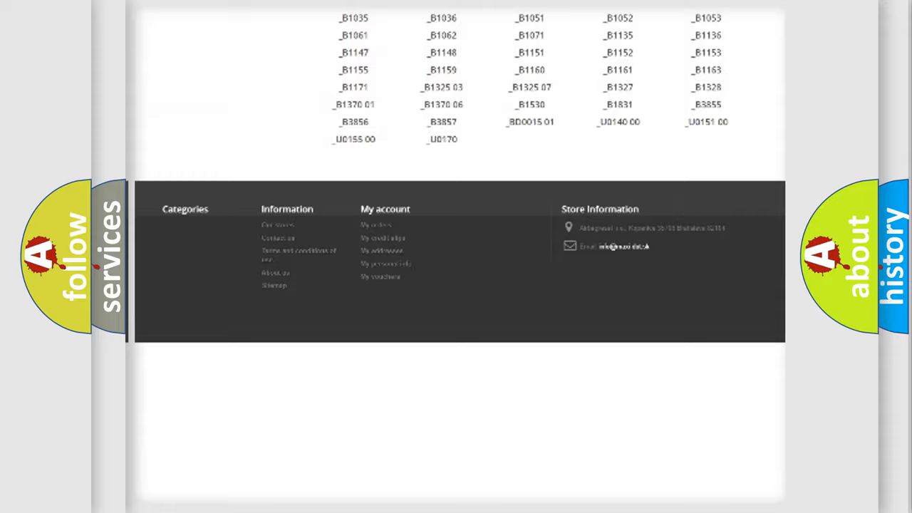